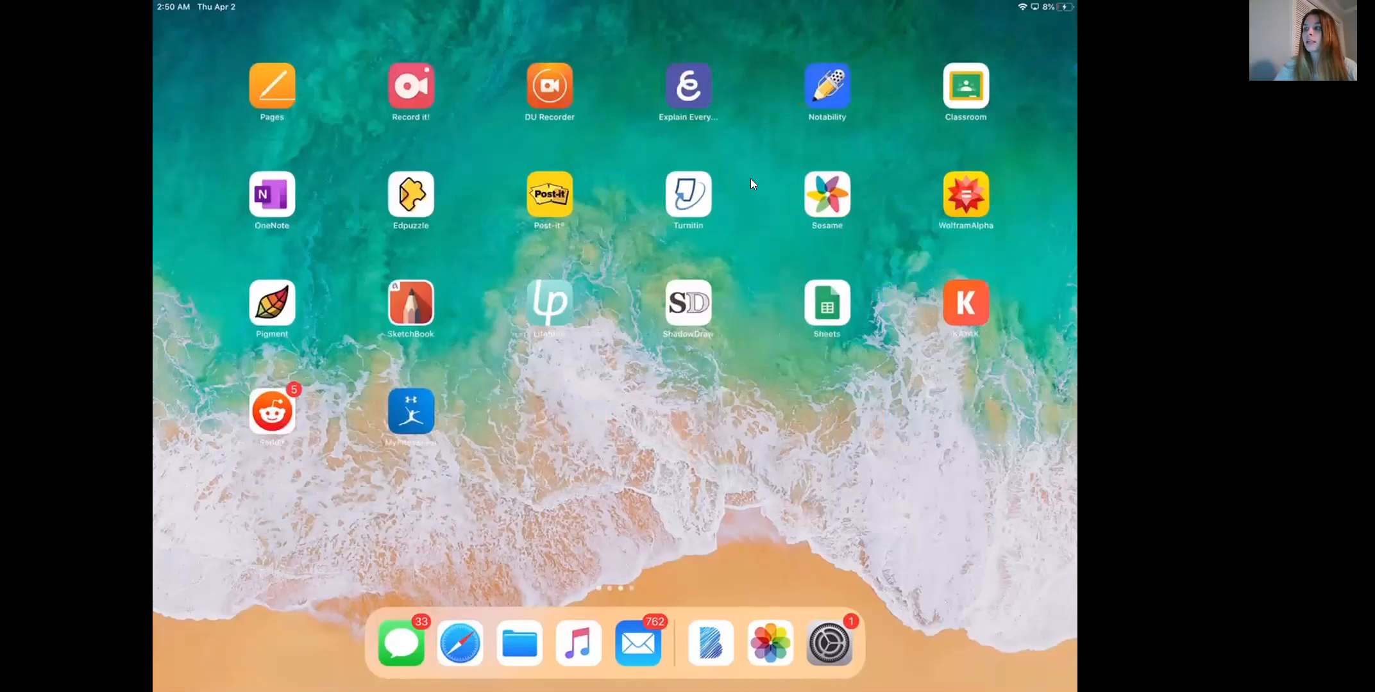
- Reveal the Today View widgets beside the Home Screen page of app folders
click(411, 85)
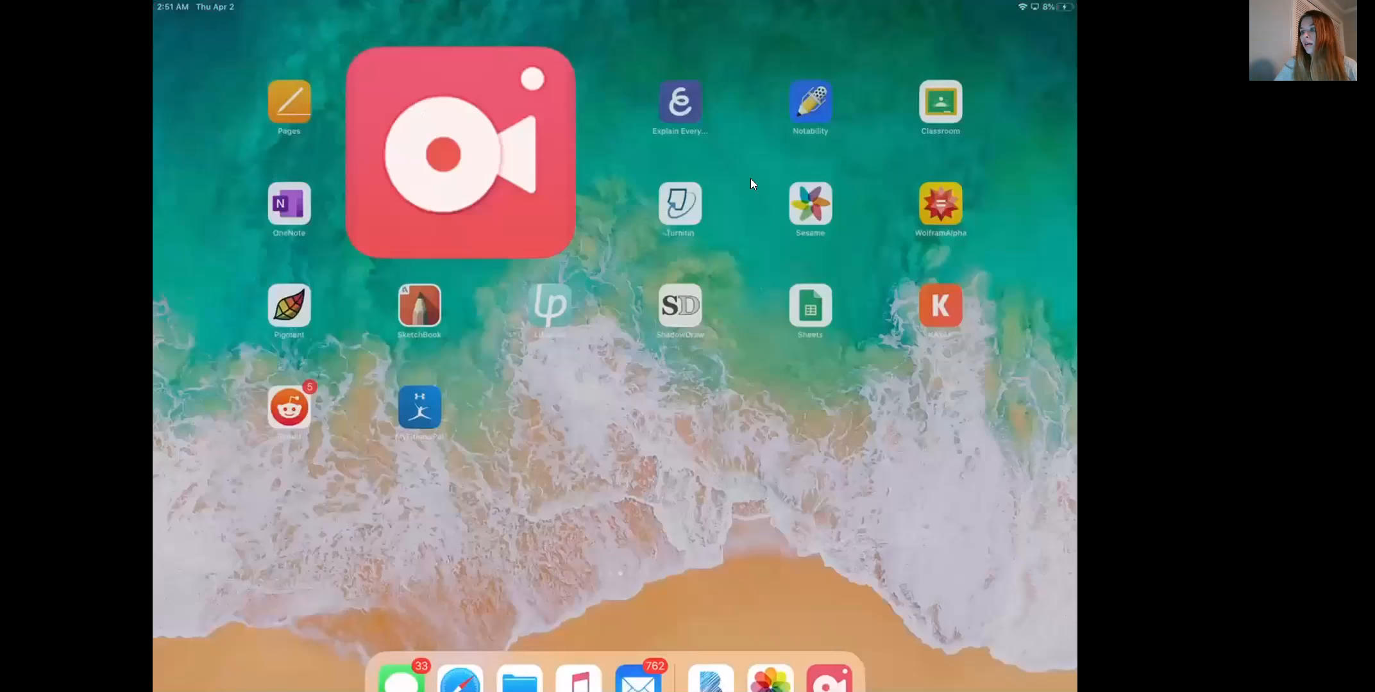
scroll(left, 3)
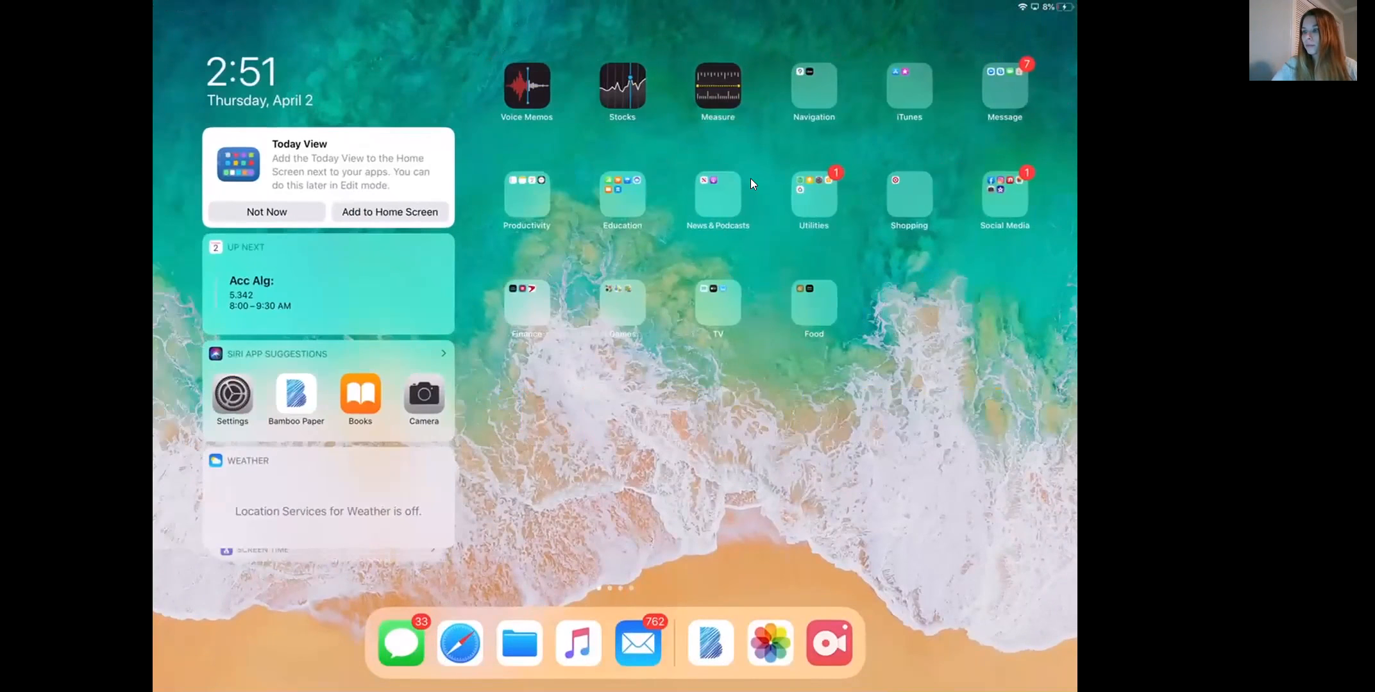
- Add Screen Recording to Control Center's included controls via Settings > Control Center > Customize Controls
click(232, 396)
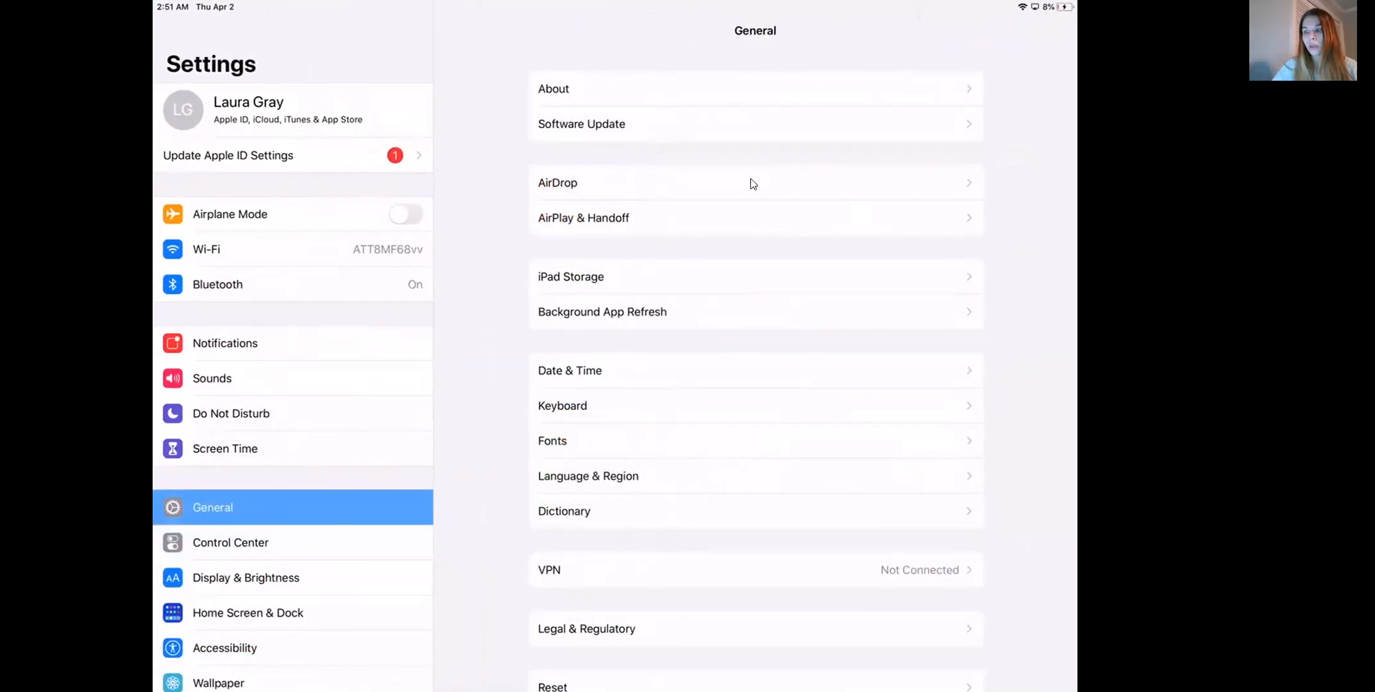
click(231, 542)
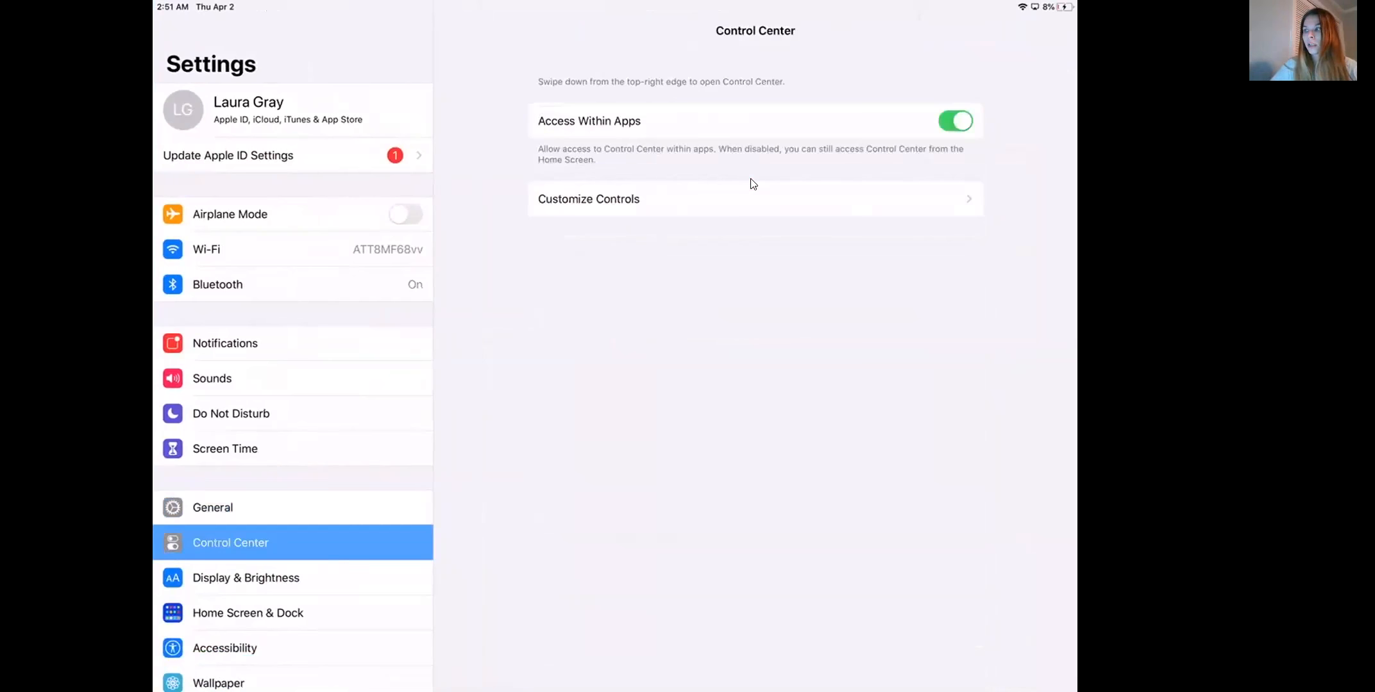
click(588, 199)
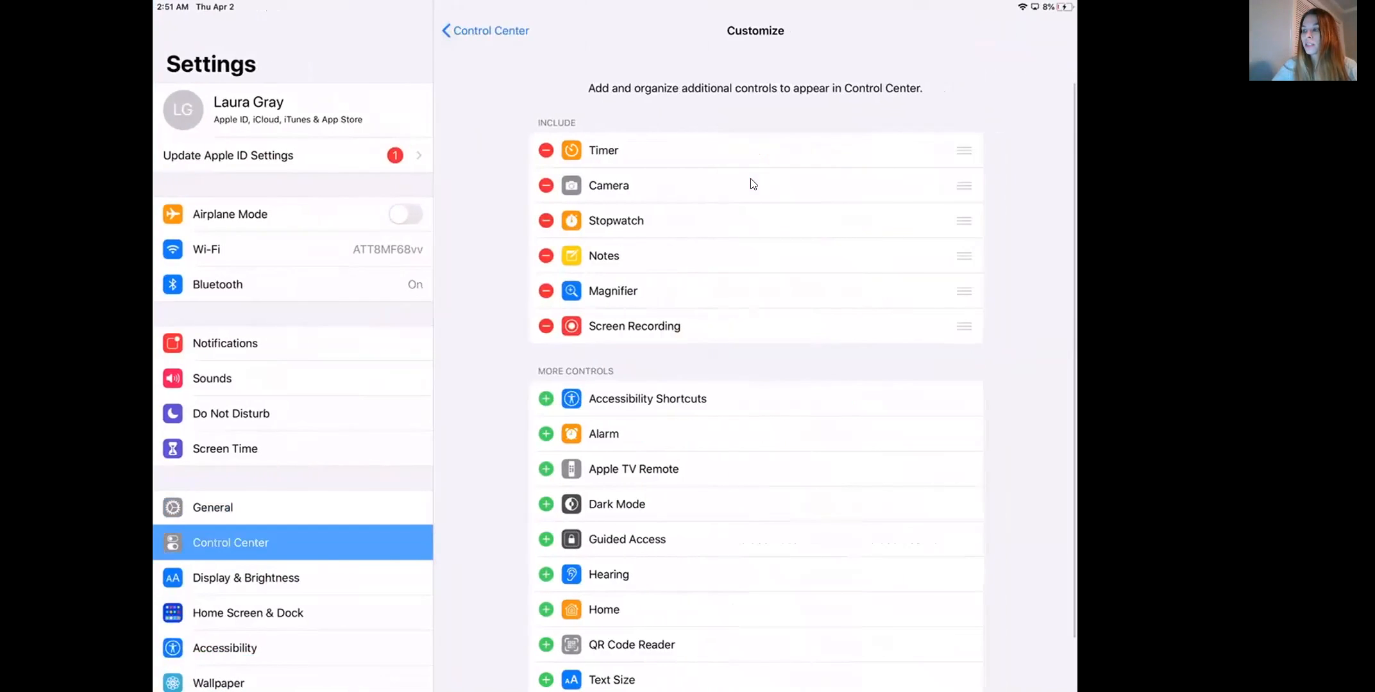
click(545, 325)
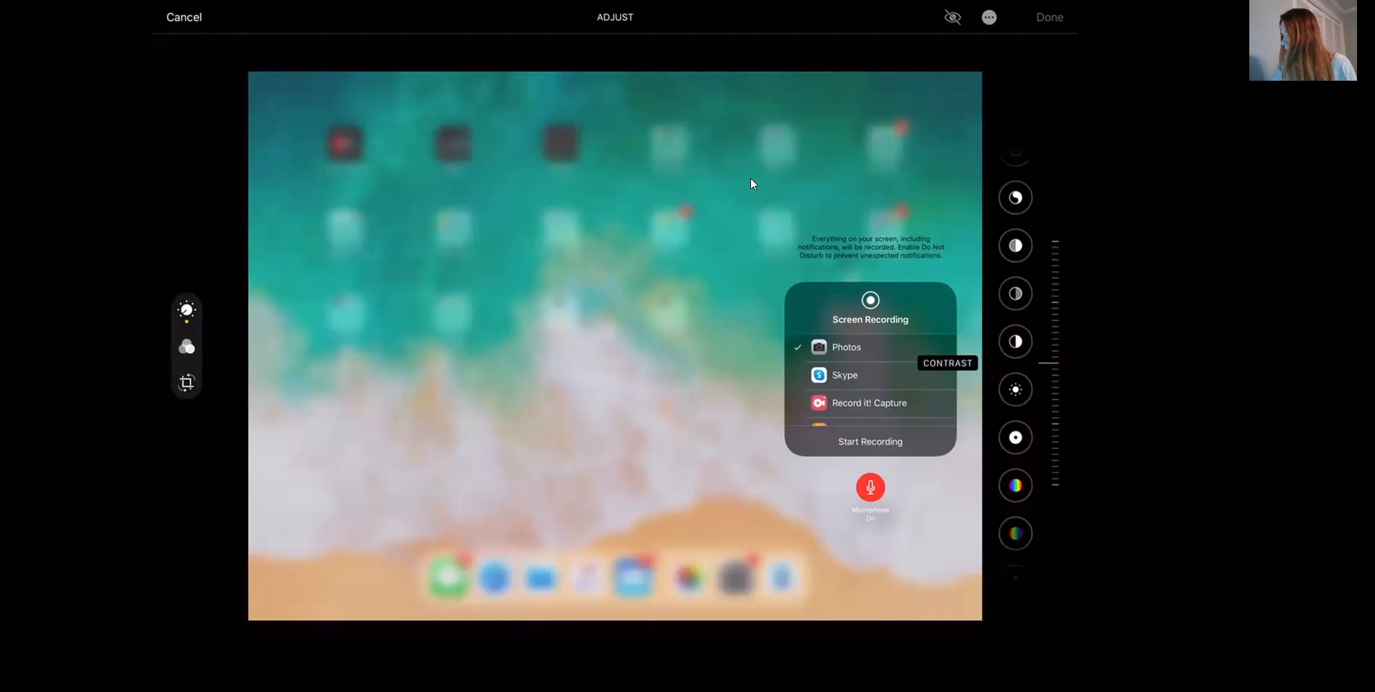
- Send the Screen Recording menu screenshot into Photos' Markup tools from the ••• menu
scroll(down, 3)
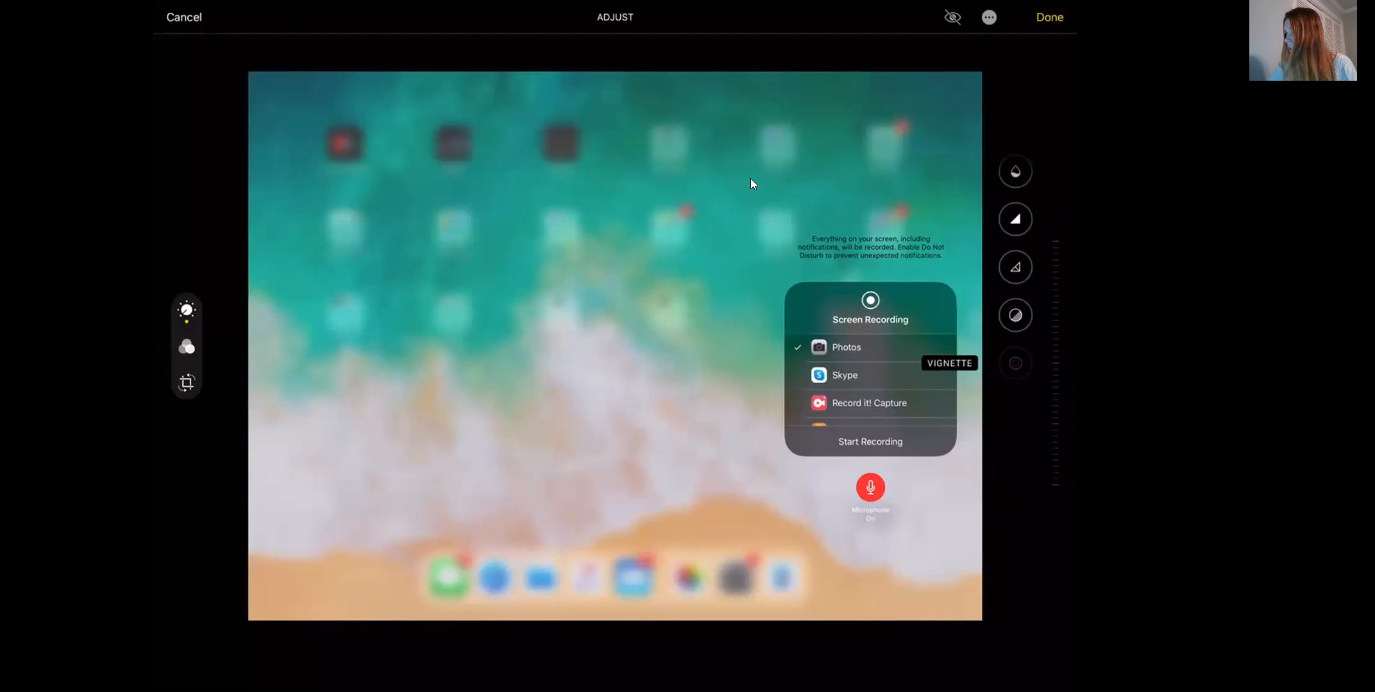
click(989, 17)
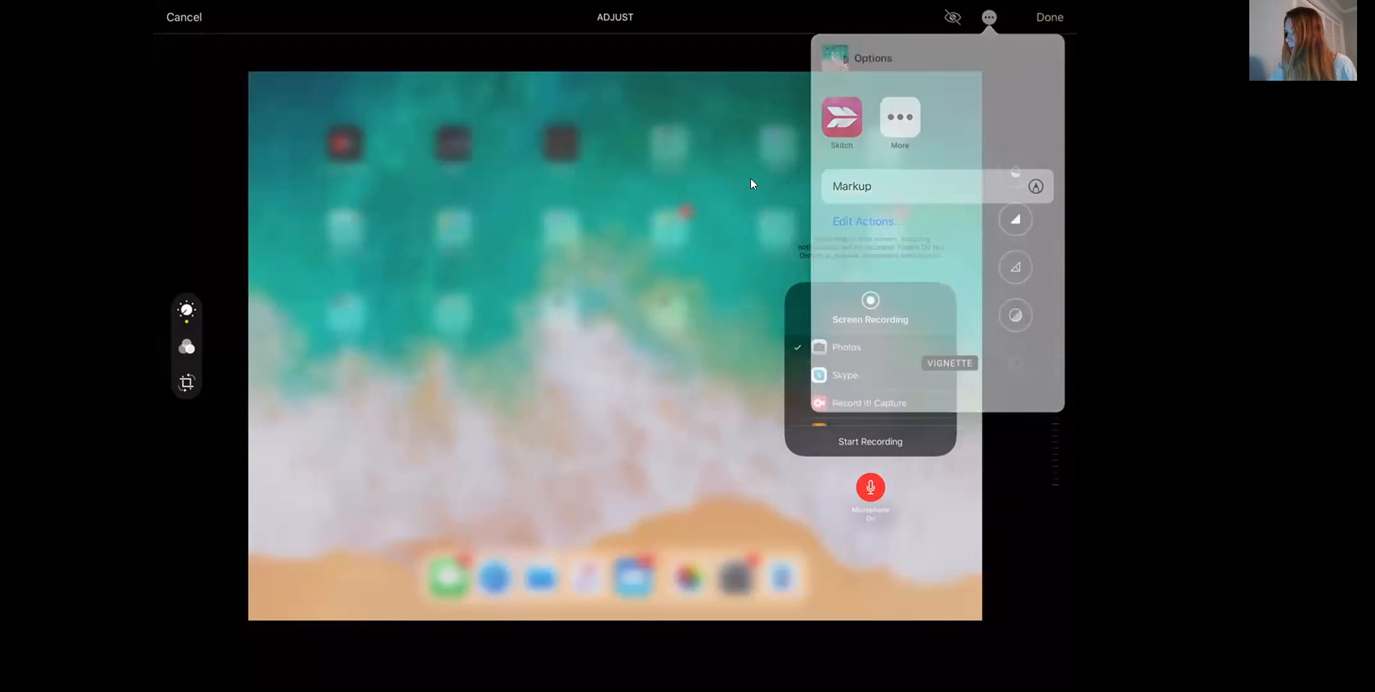
click(850, 186)
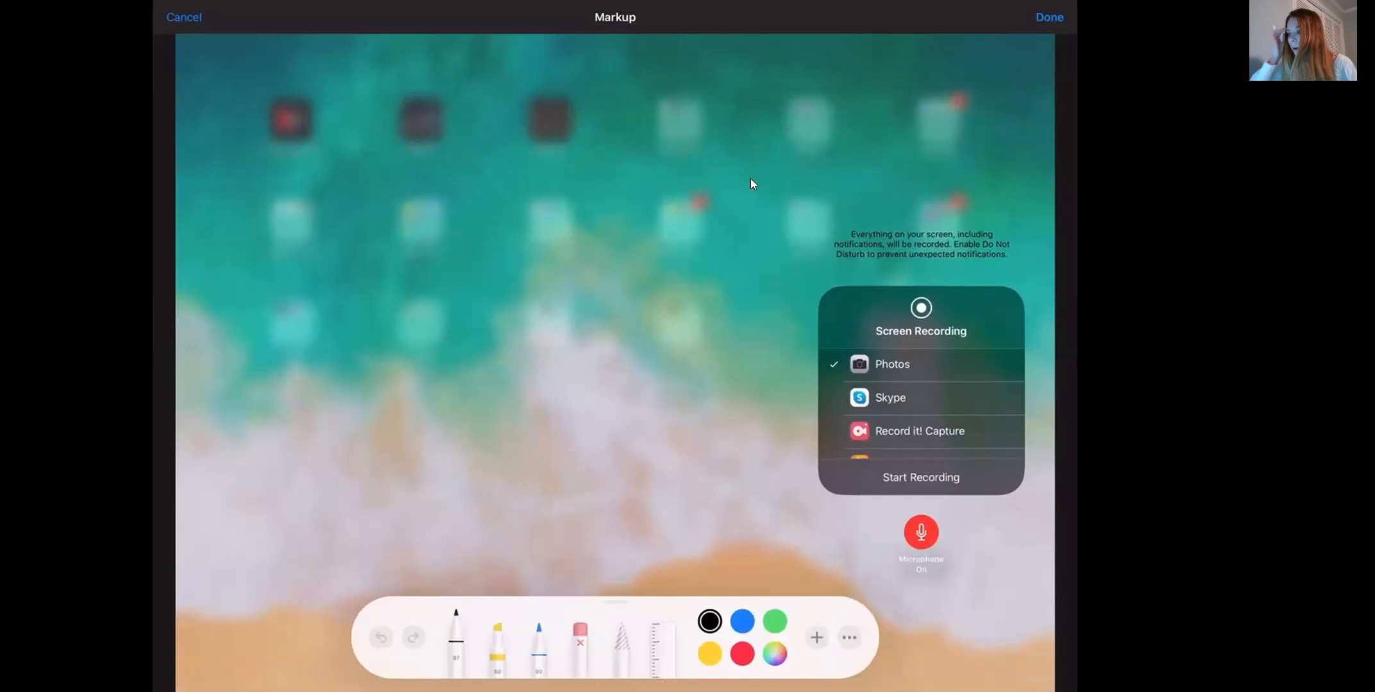
click(741, 655)
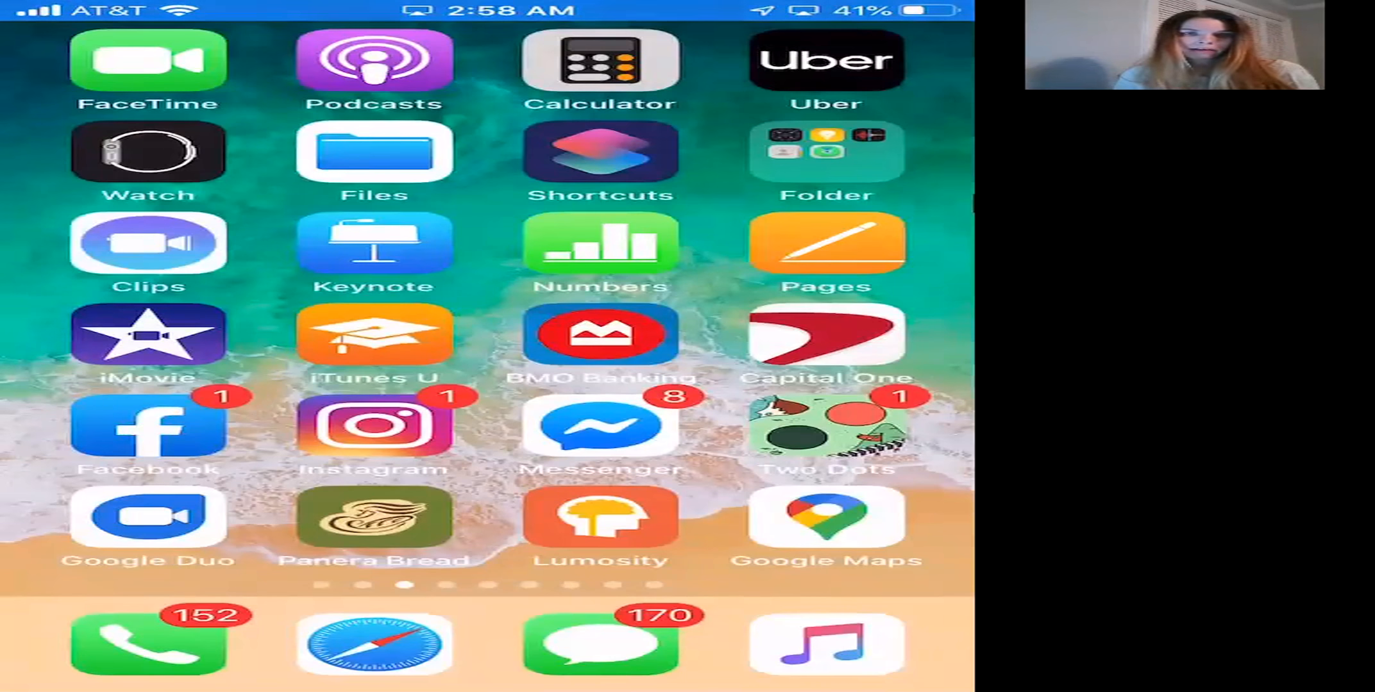
- Show the iPhone's Control Center Customize list with Screen Recording among included controls
scroll(left, 3)
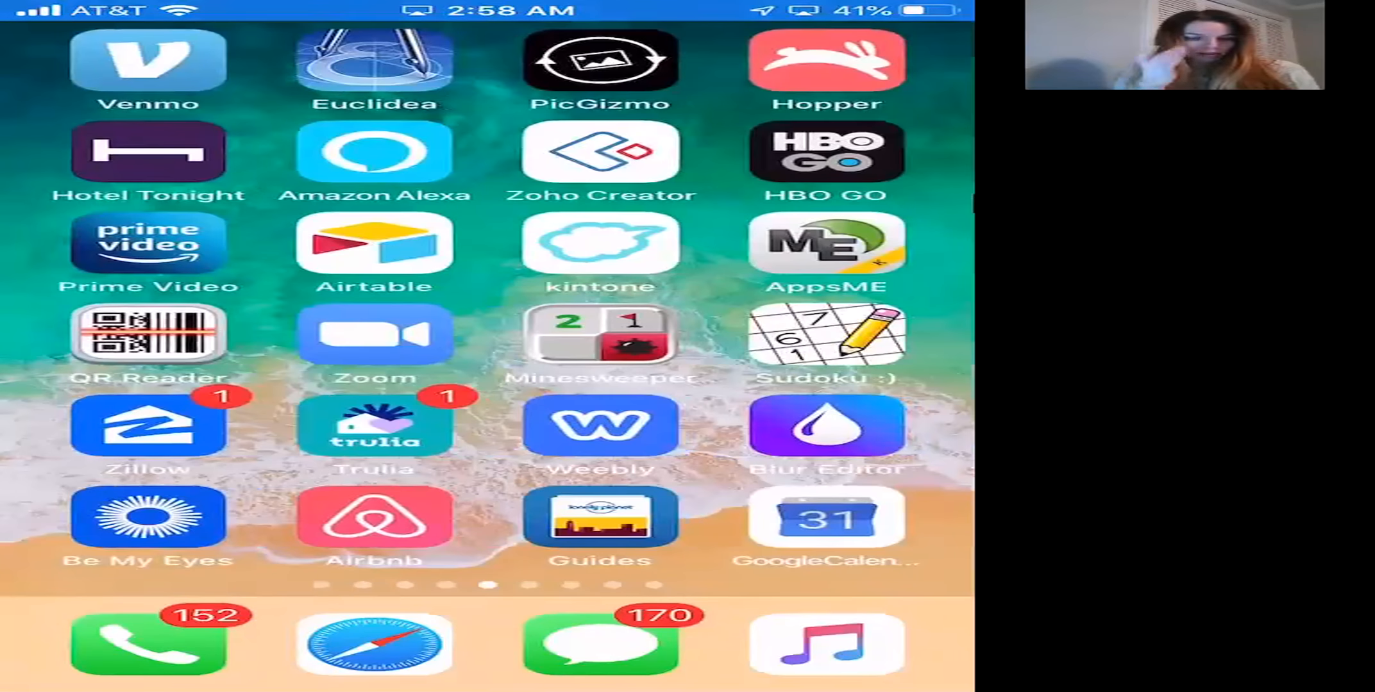
scroll(left, 3)
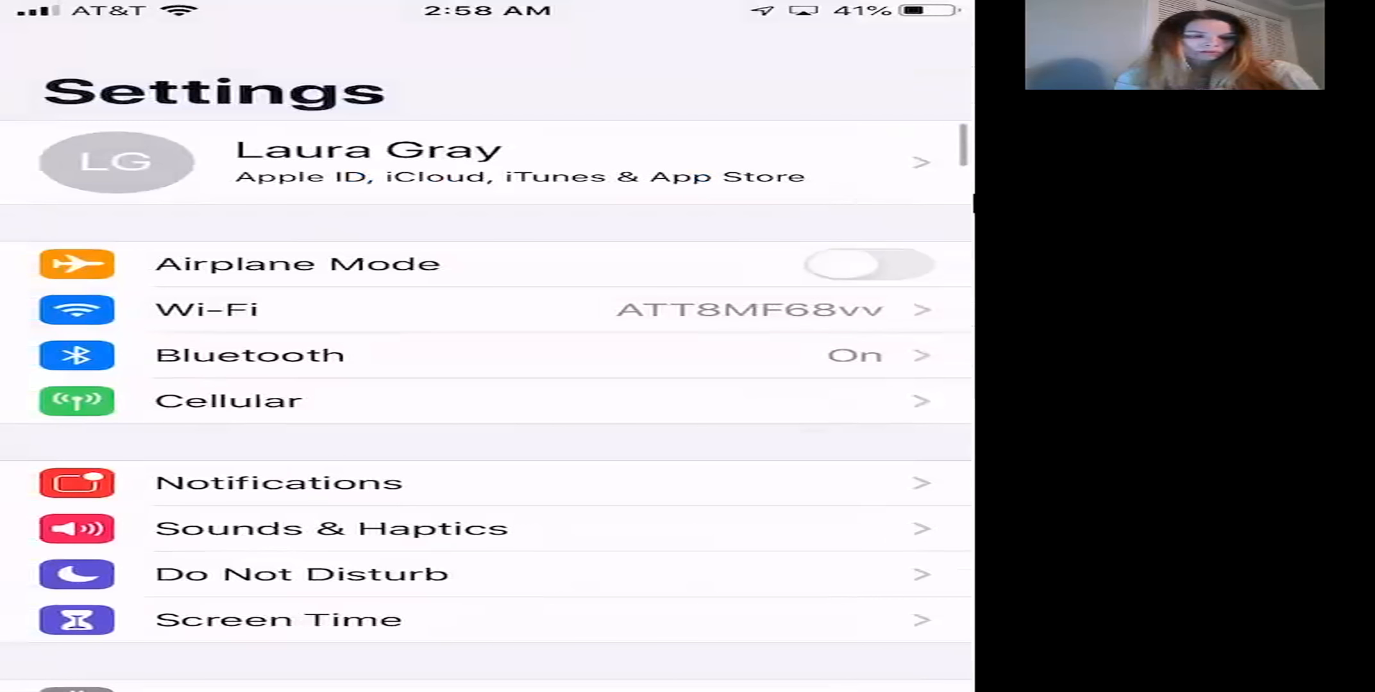
scroll(down, 3)
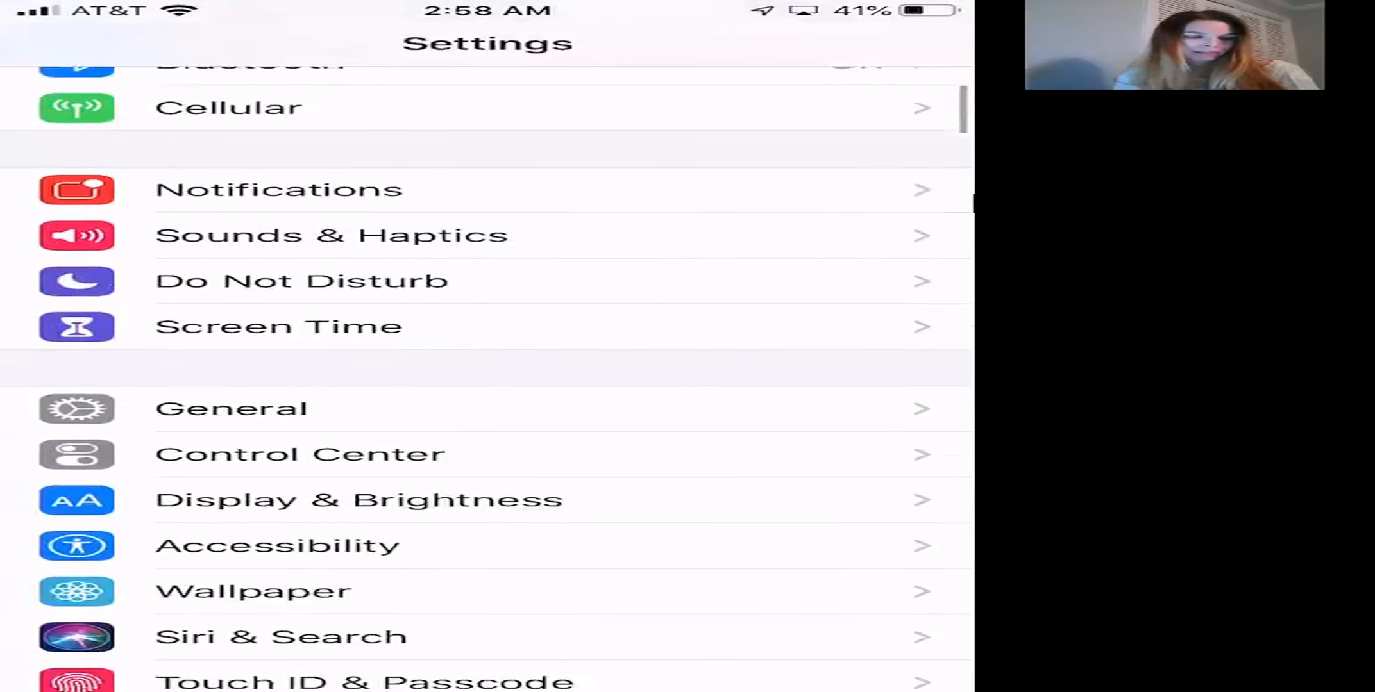
click(300, 454)
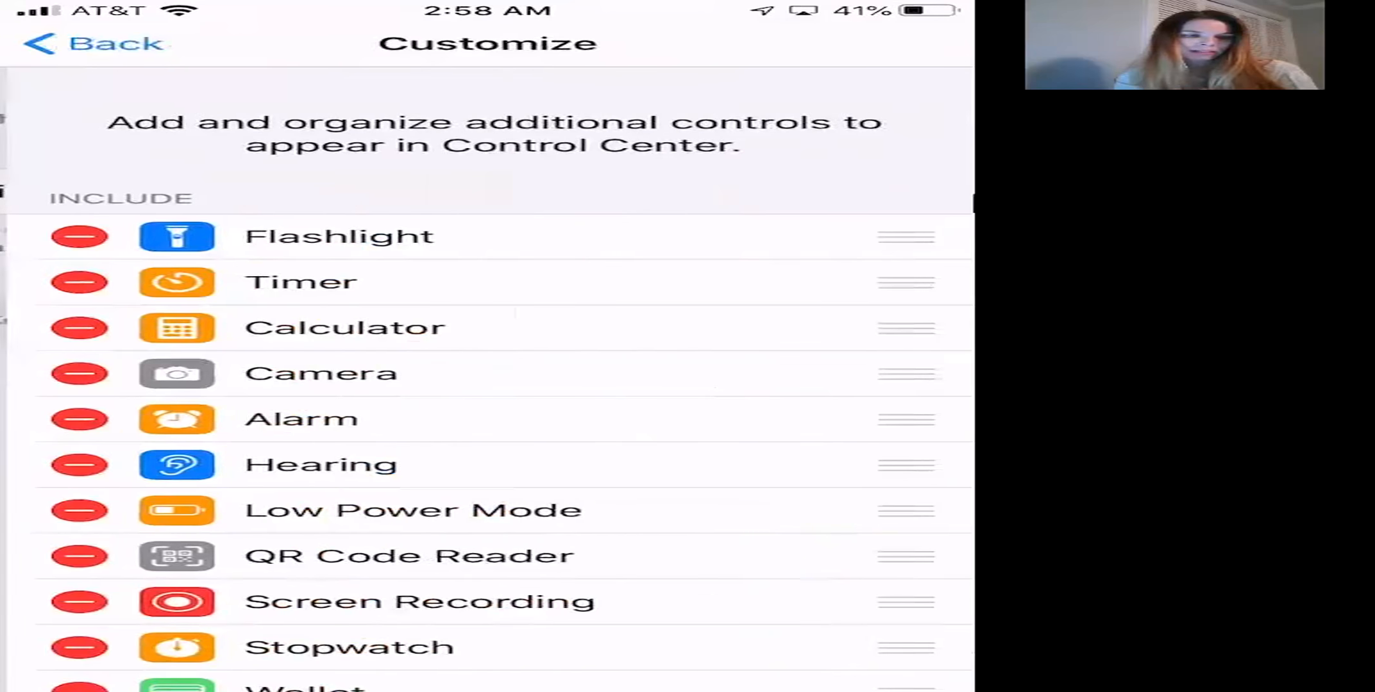
scroll(down, 3)
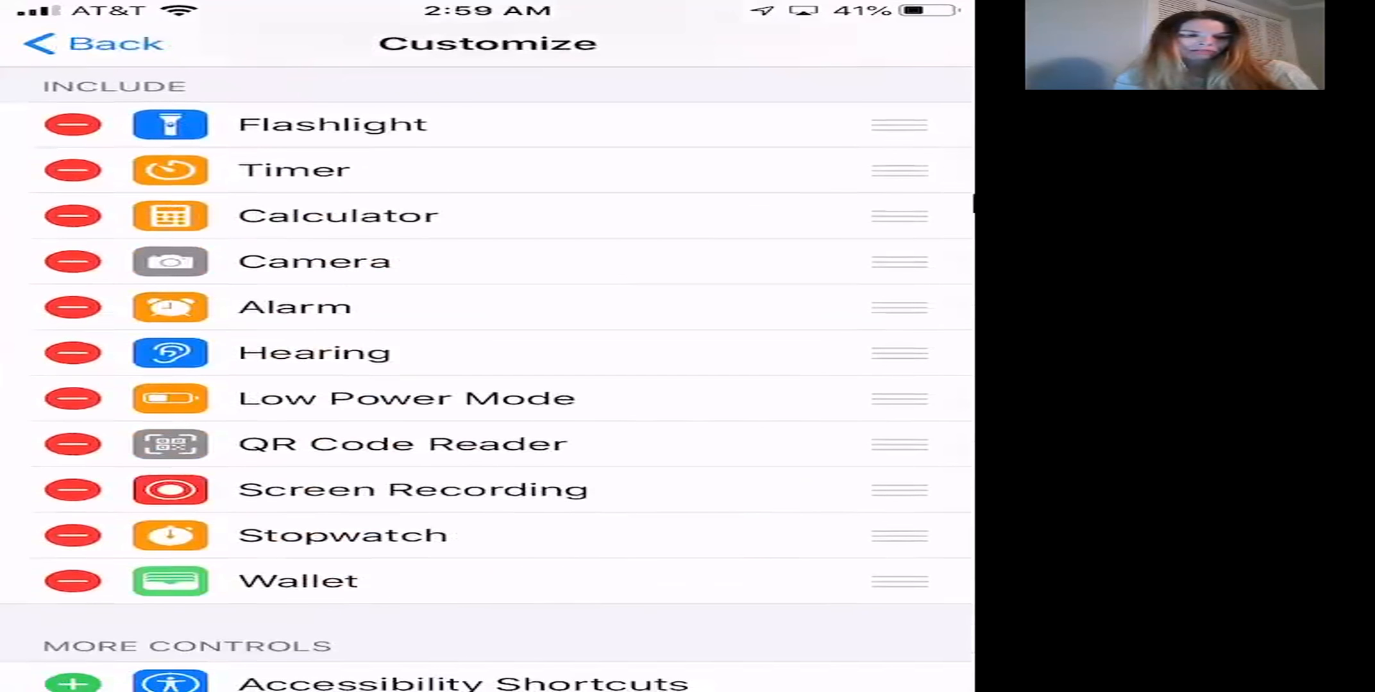